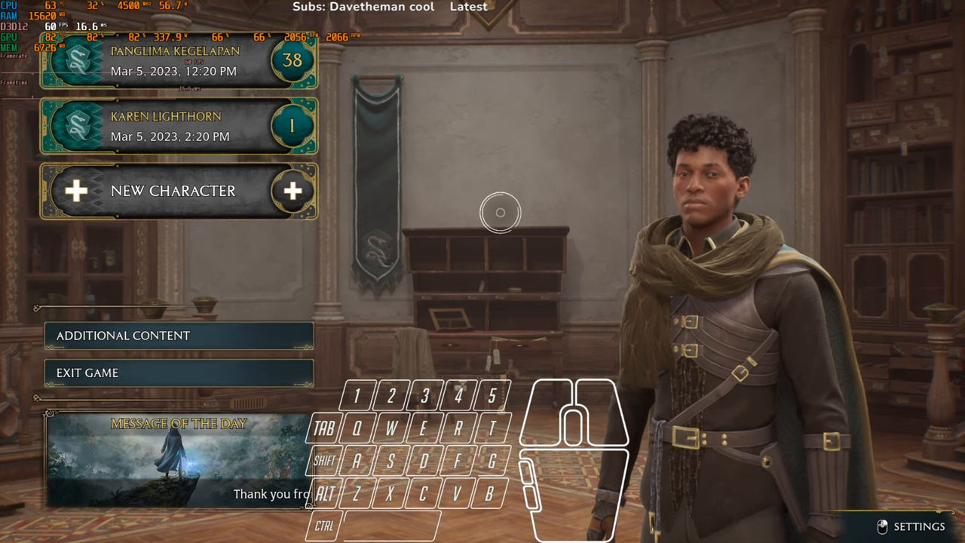
Step: Select the Panglima Kegelapan save to show its details: North Hogwarts Region, 82 hours played
left_click(177, 61)
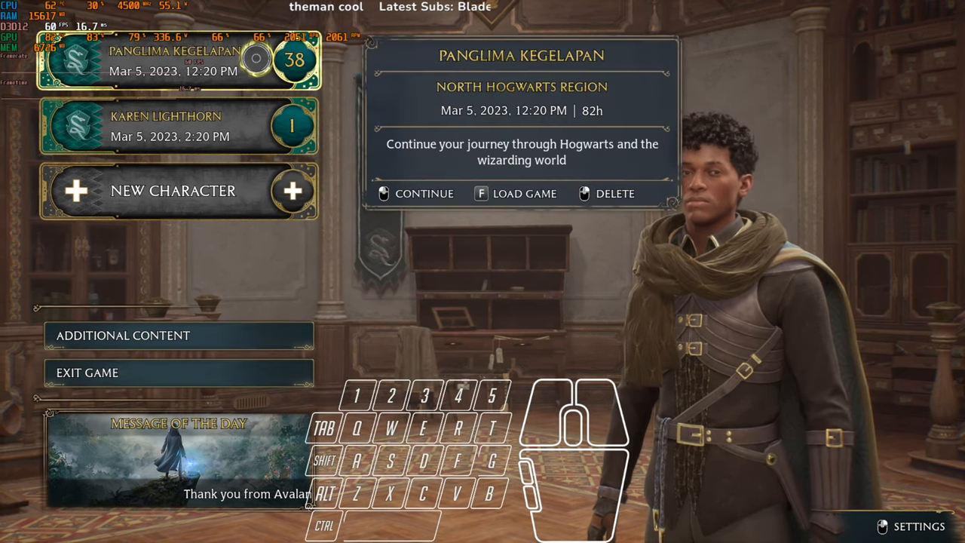